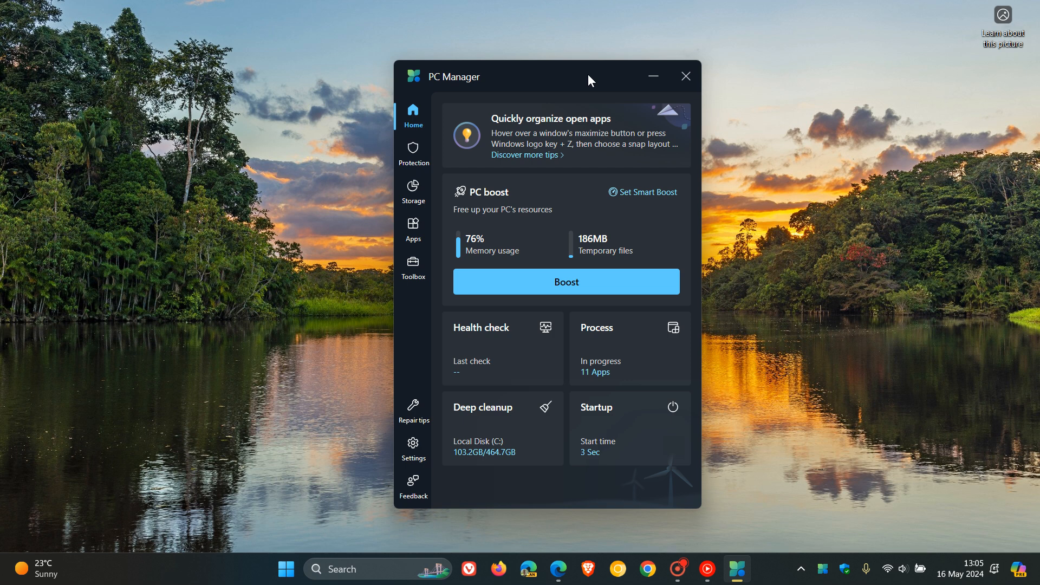
mouse_move(602, 76)
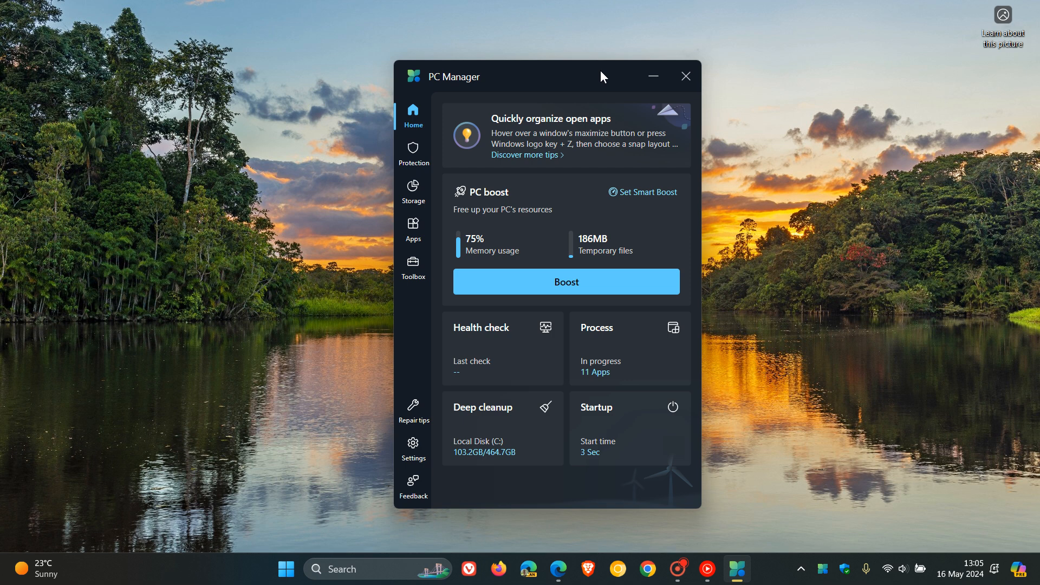
mouse_move(544, 78)
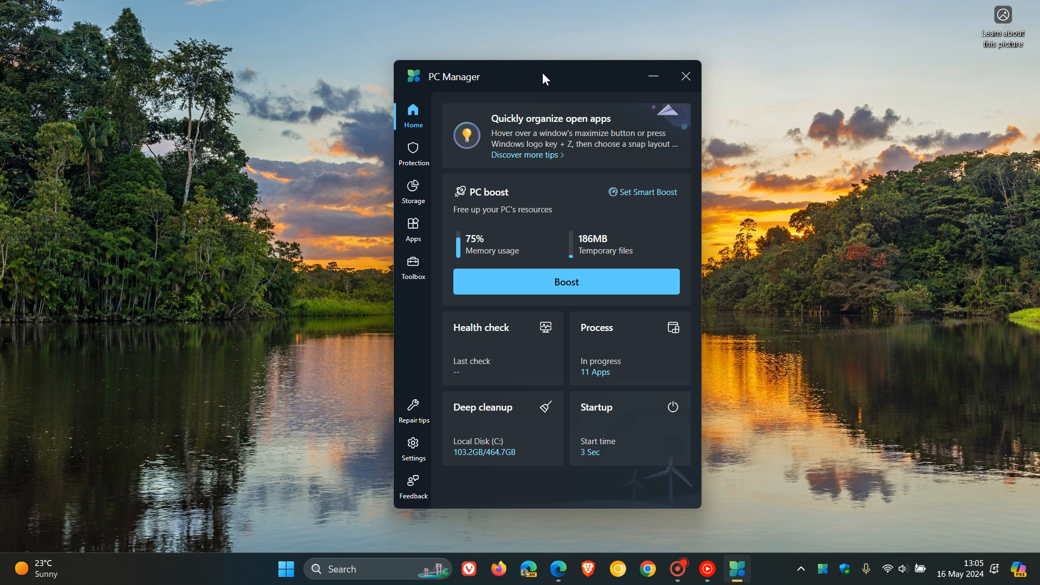
mouse_move(413, 407)
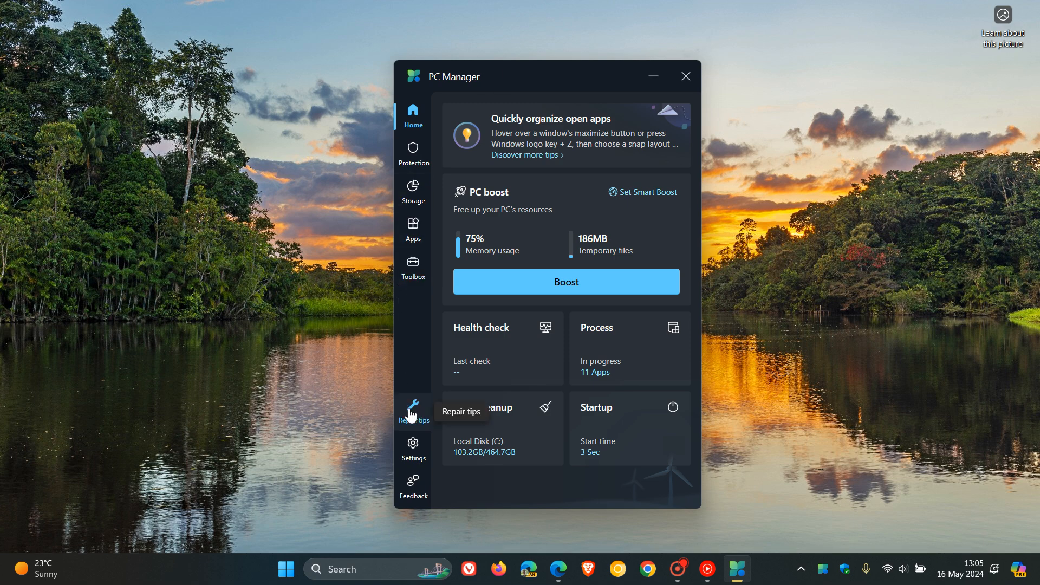
Step: Check PC Manager's Repair tips, which report 'You're all set!', then leave the page
click(413, 410)
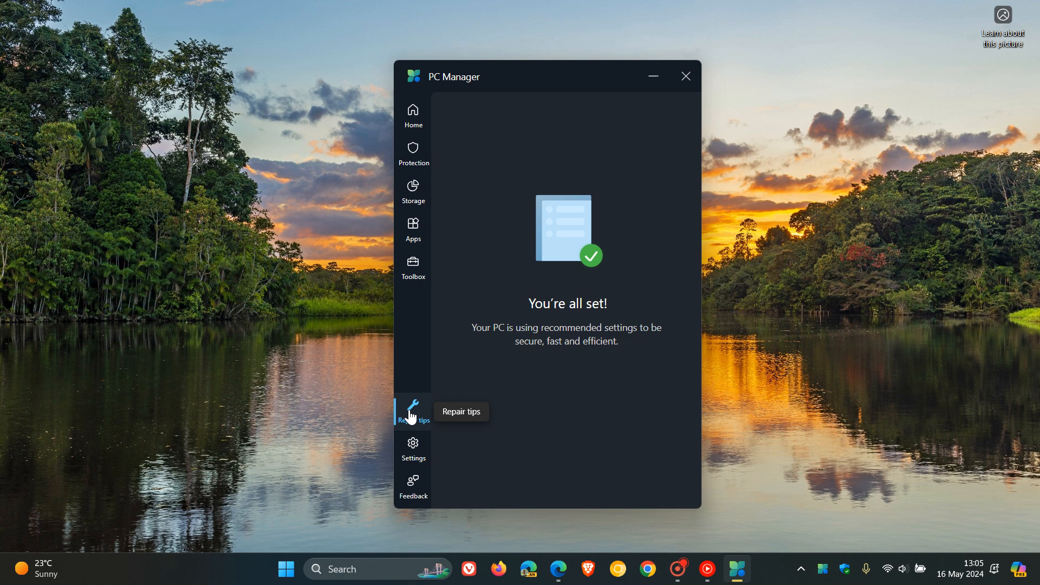
mouse_move(628, 269)
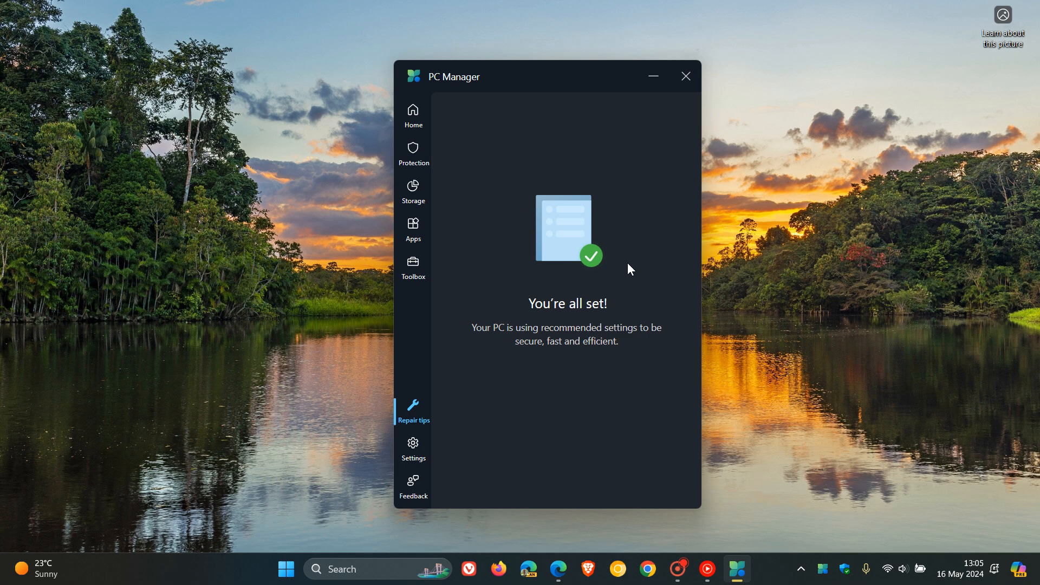
mouse_move(598, 210)
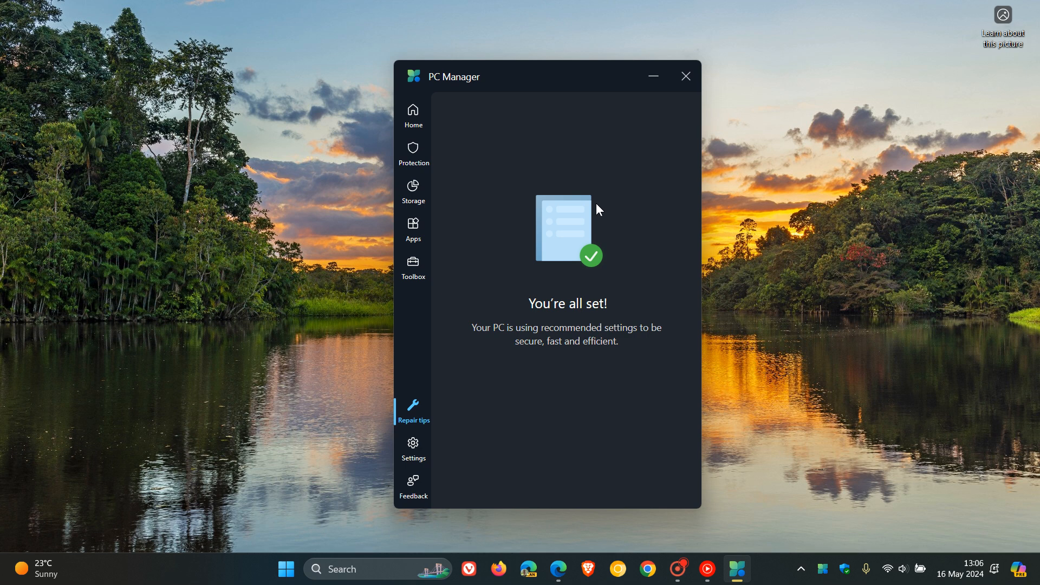
click(685, 76)
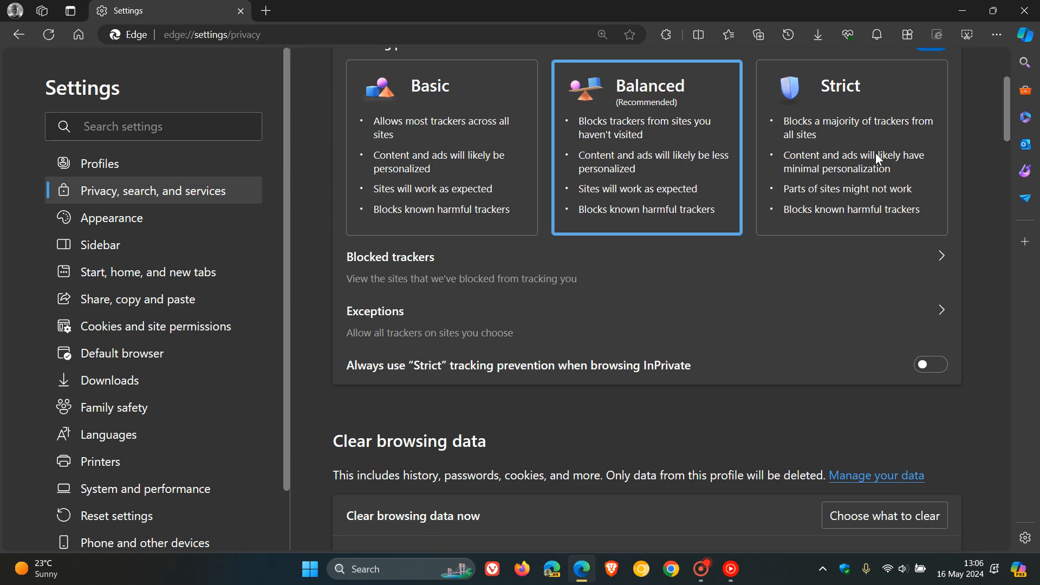
Step: Make Google the address bar search engine in Edge's Address bar and search settings
scroll(down, 3)
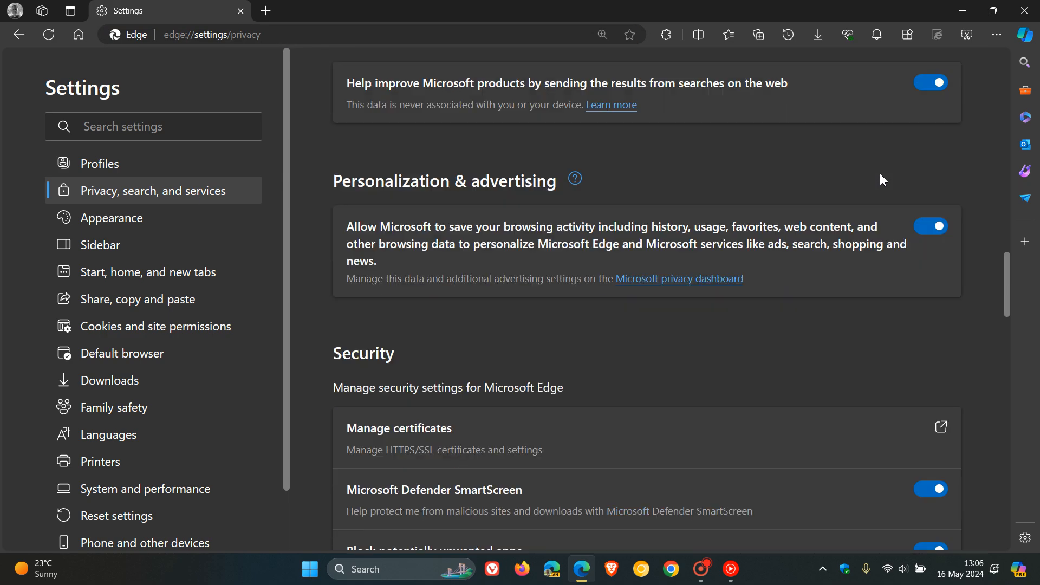
scroll(down, 3)
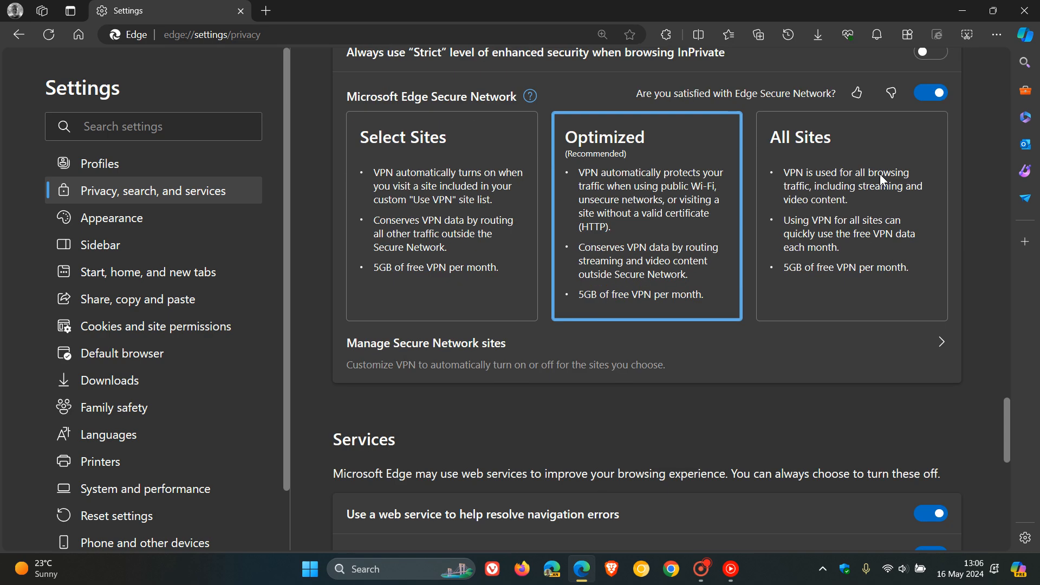
scroll(down, 3)
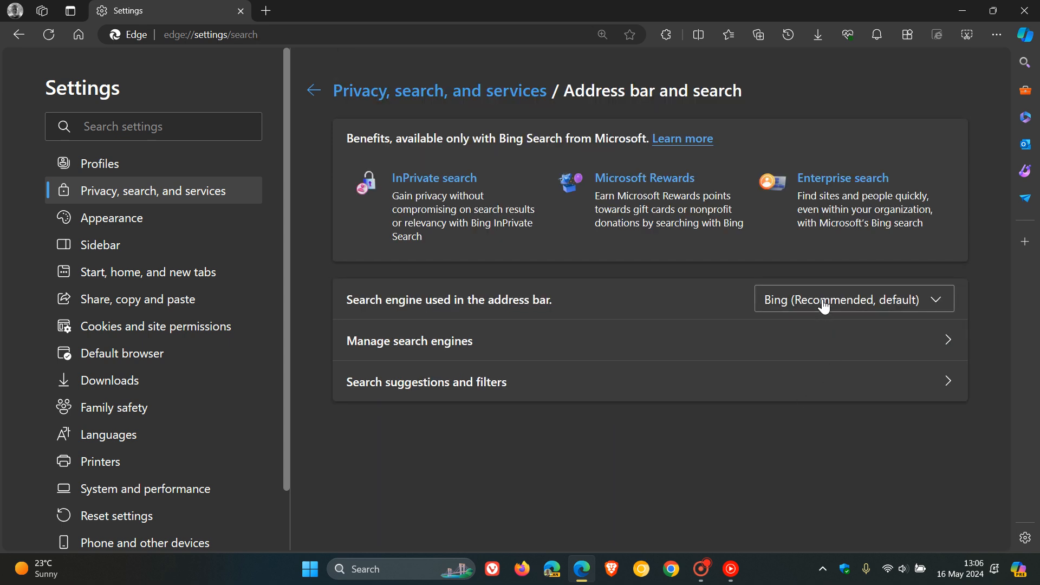
click(852, 299)
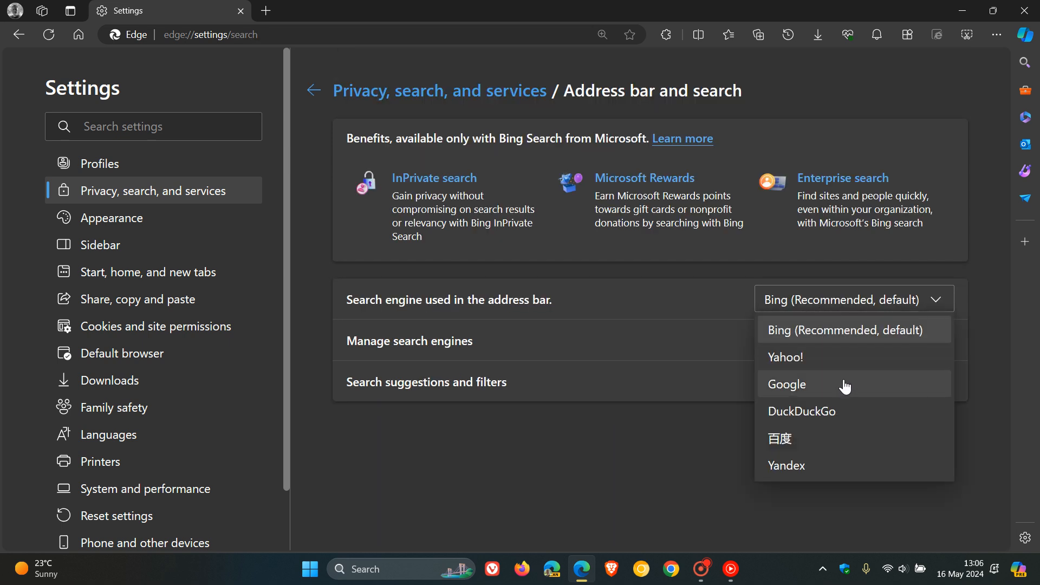
click(786, 384)
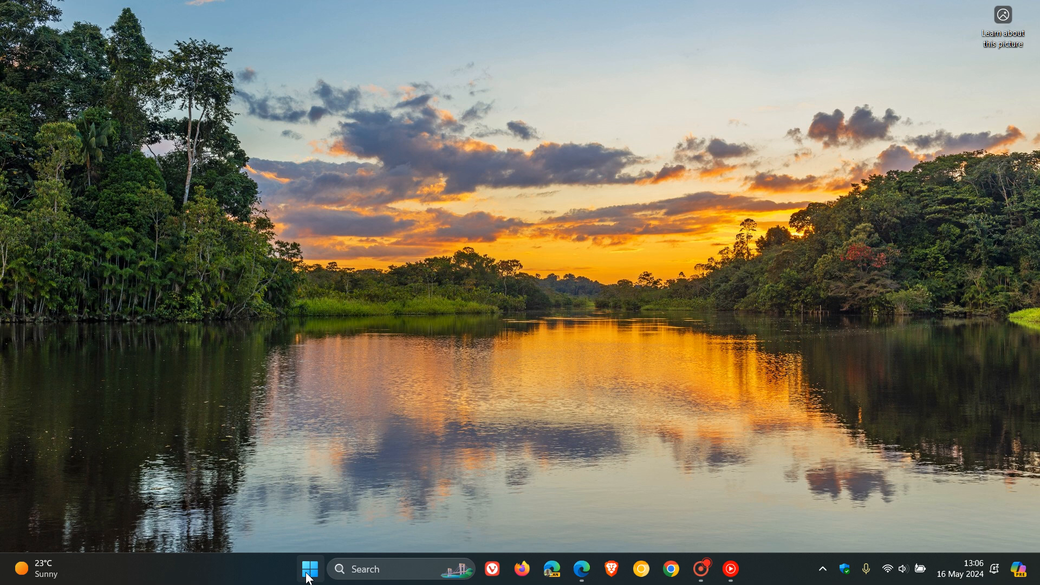
Step: Browse the Start menu's All apps list looking for Microsoft PC Manager
click(308, 568)
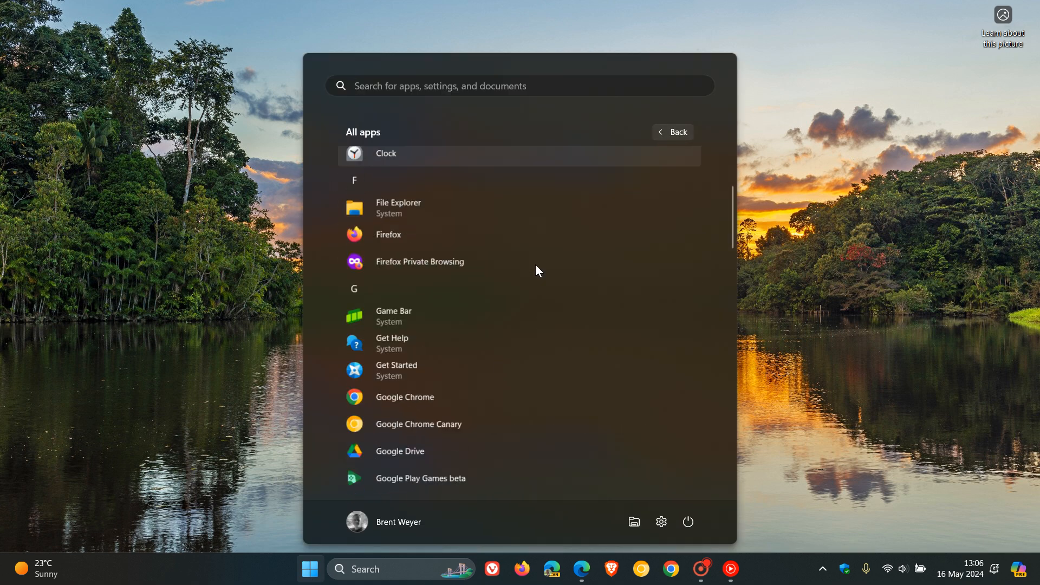
scroll(down, 3)
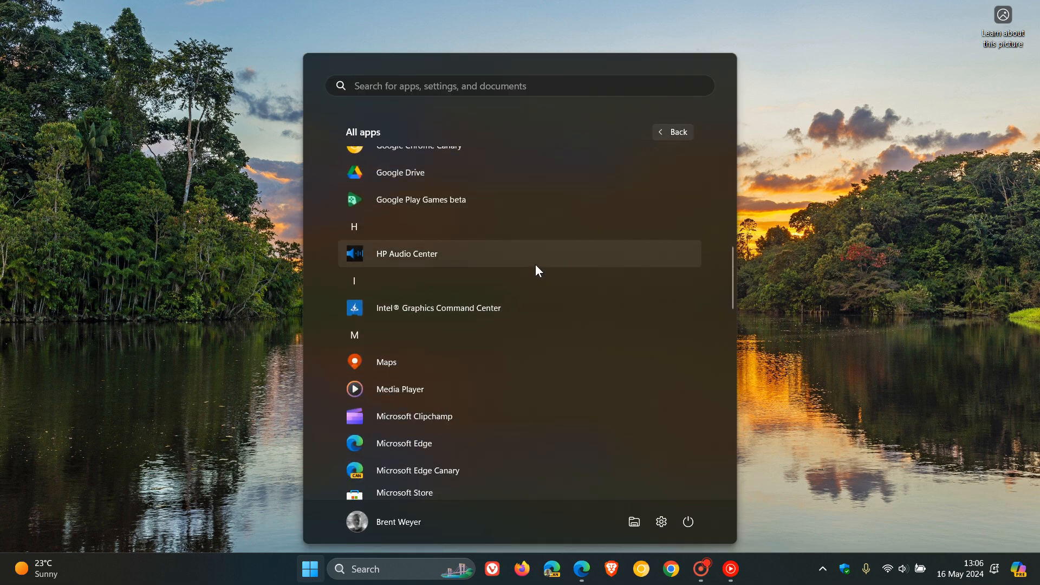
scroll(down, 3)
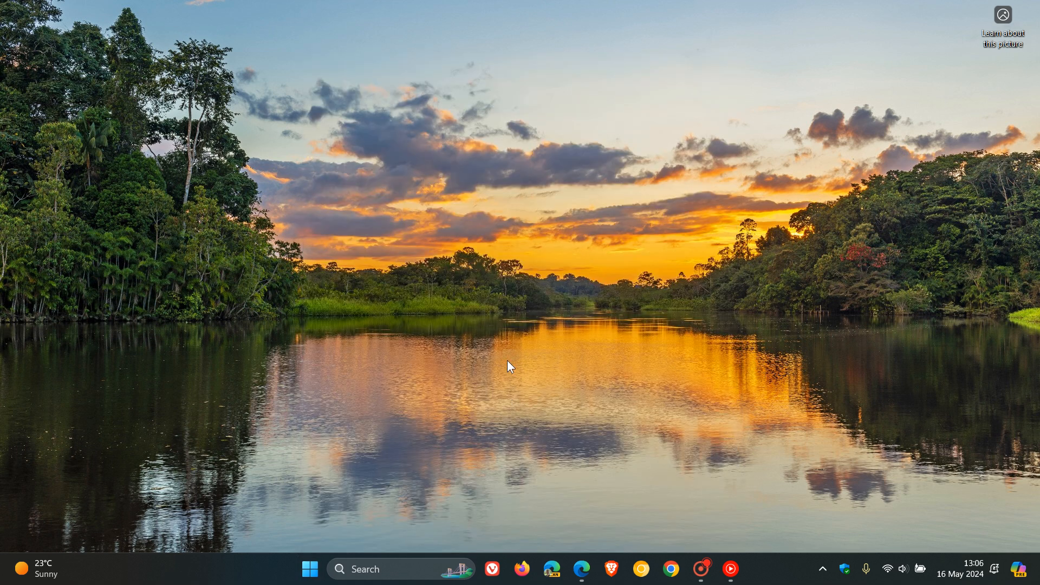
mouse_move(239, 450)
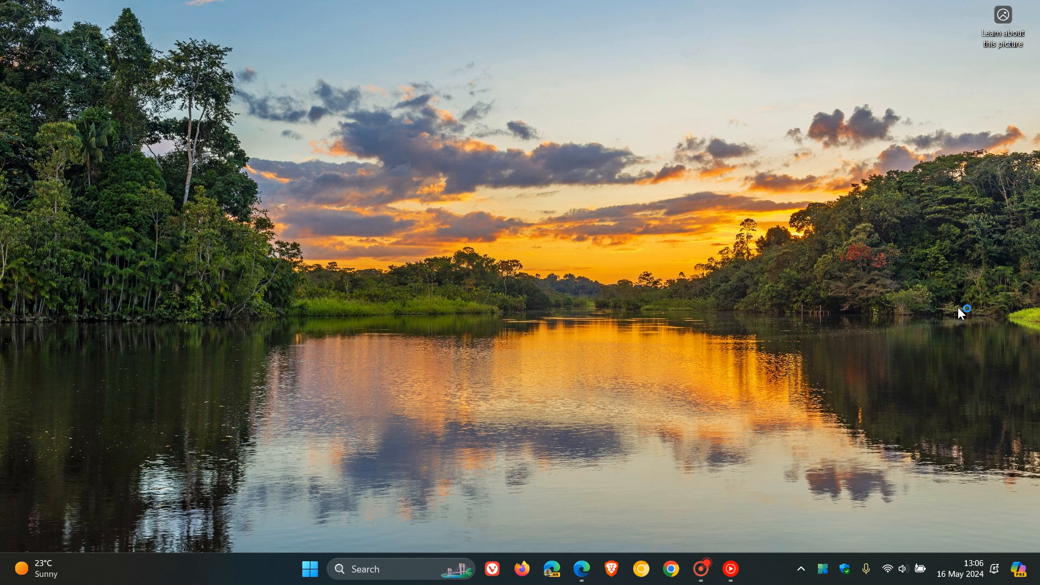
mouse_move(861, 410)
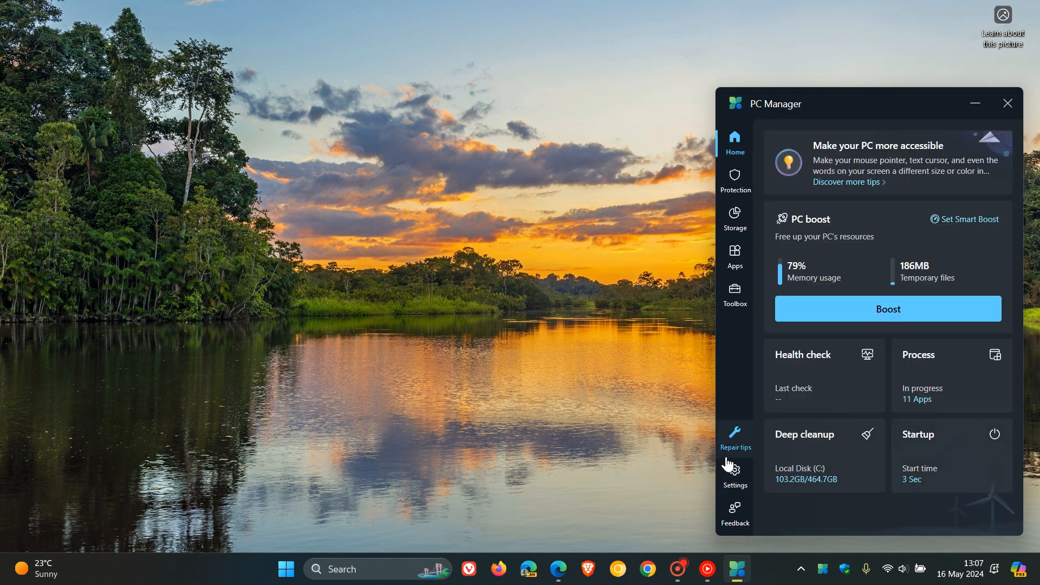
Step: View Repair tips flagging Edge's changed search engine with a Reset to Bing option
click(735, 434)
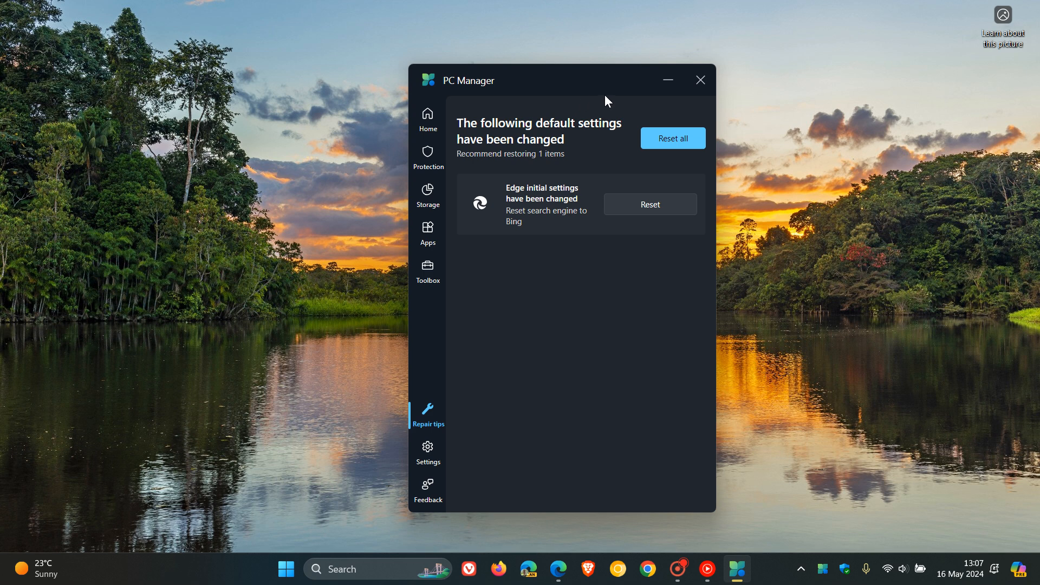
mouse_move(562, 299)
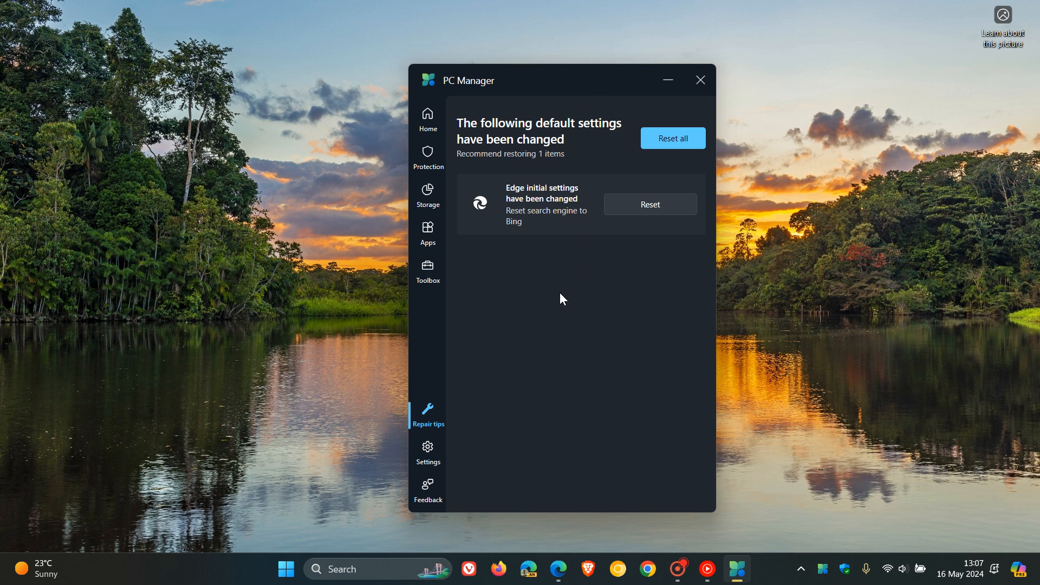
mouse_move(559, 275)
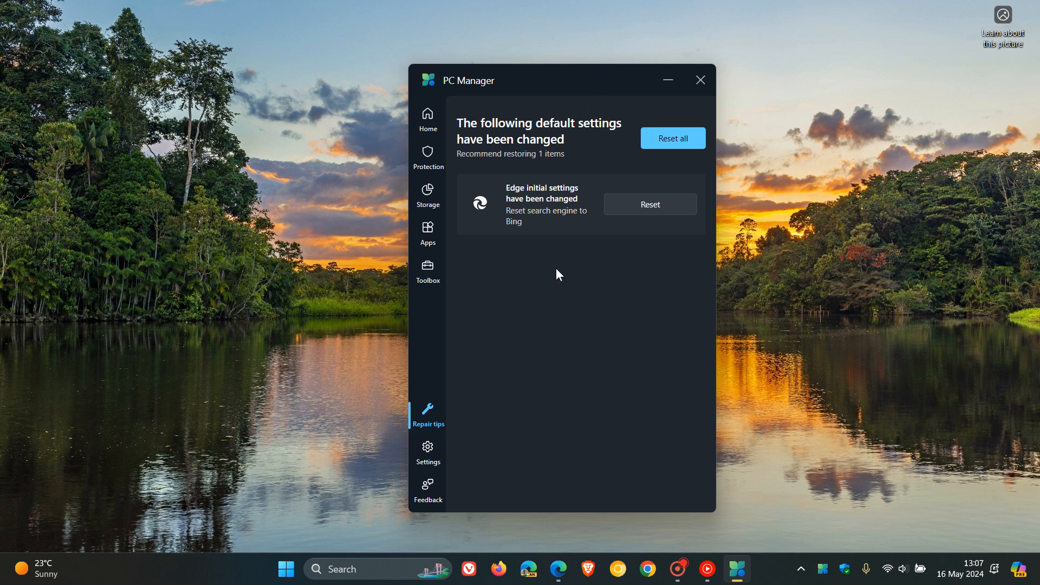
mouse_move(544, 245)
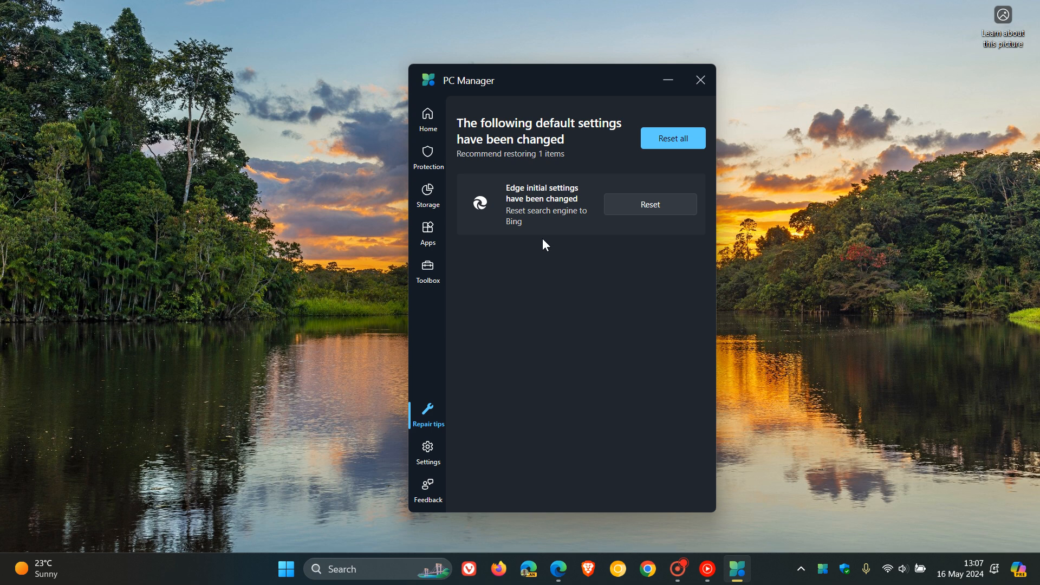
mouse_move(540, 266)
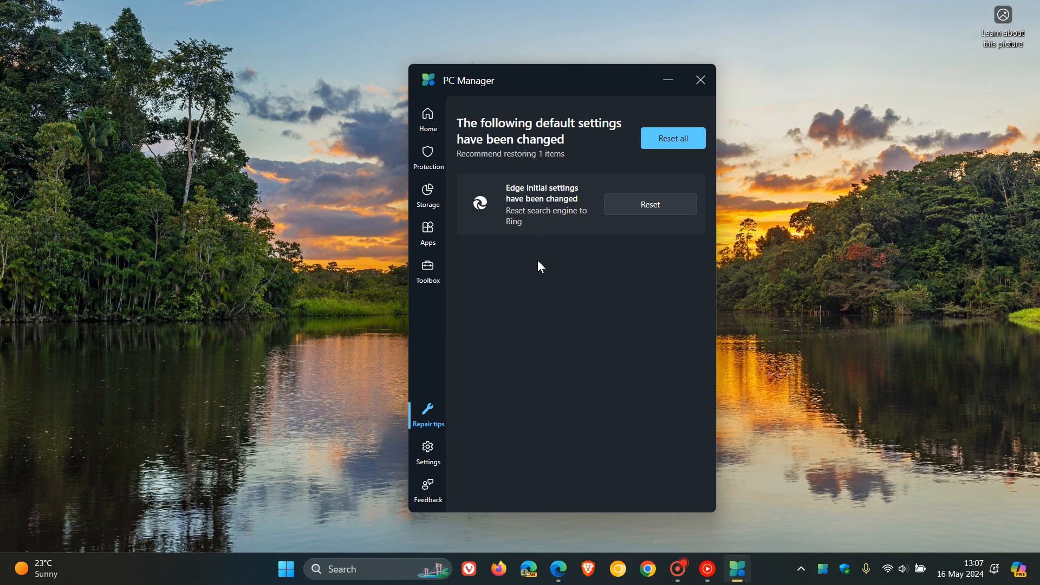
mouse_move(576, 271)
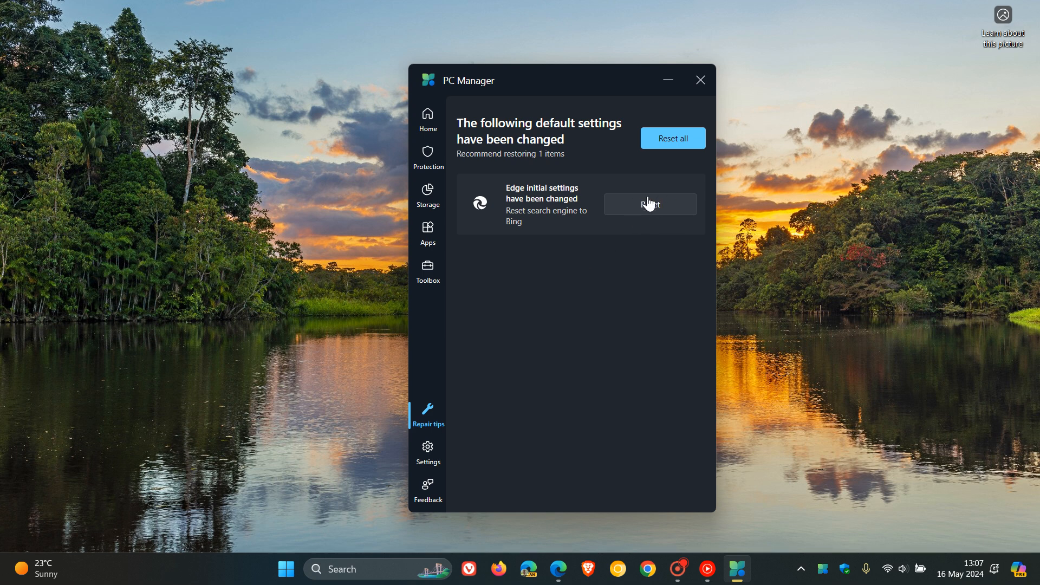
mouse_move(600, 320)
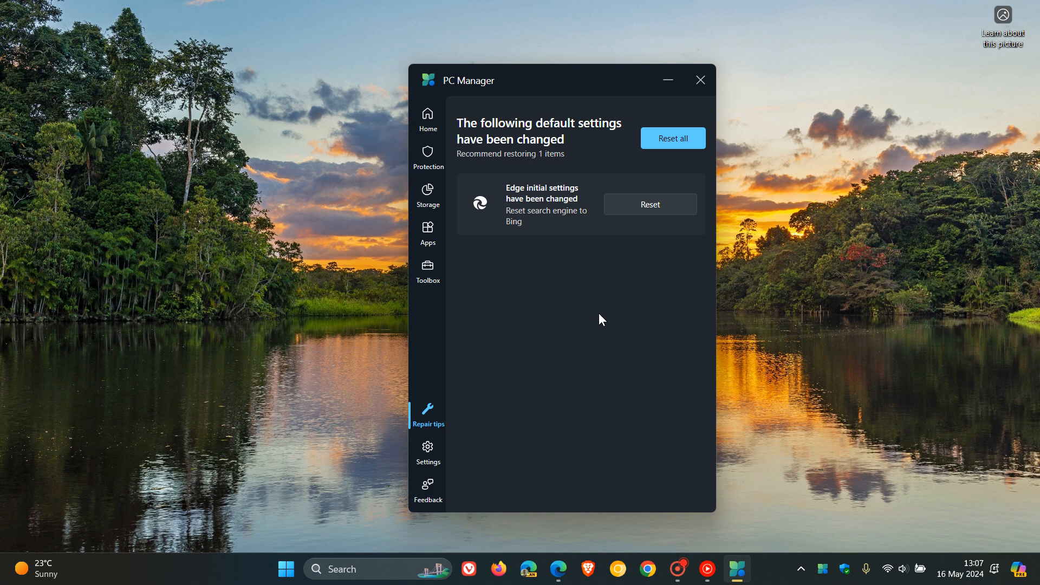
mouse_move(567, 306)
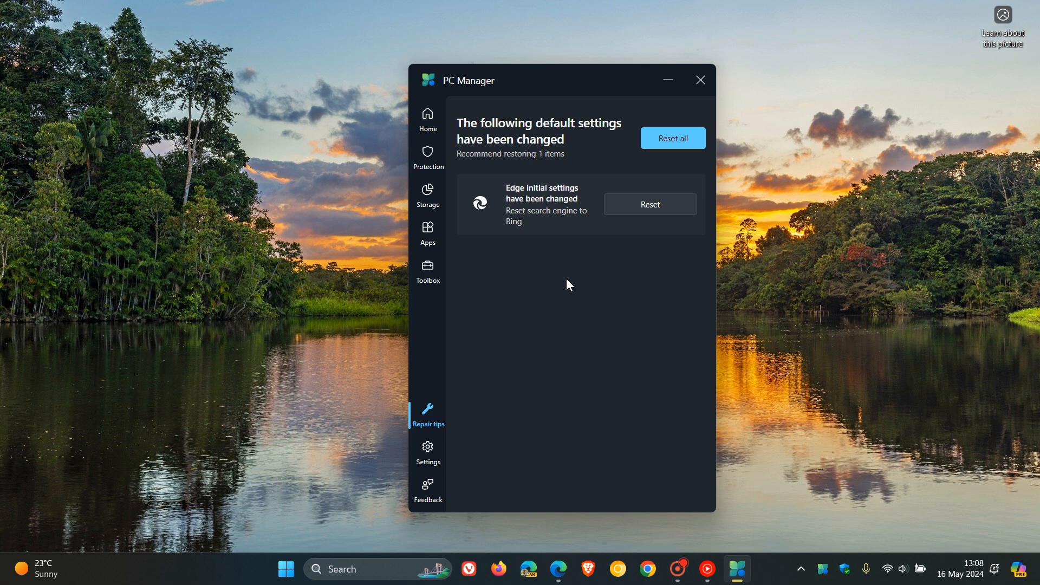
mouse_move(551, 277)
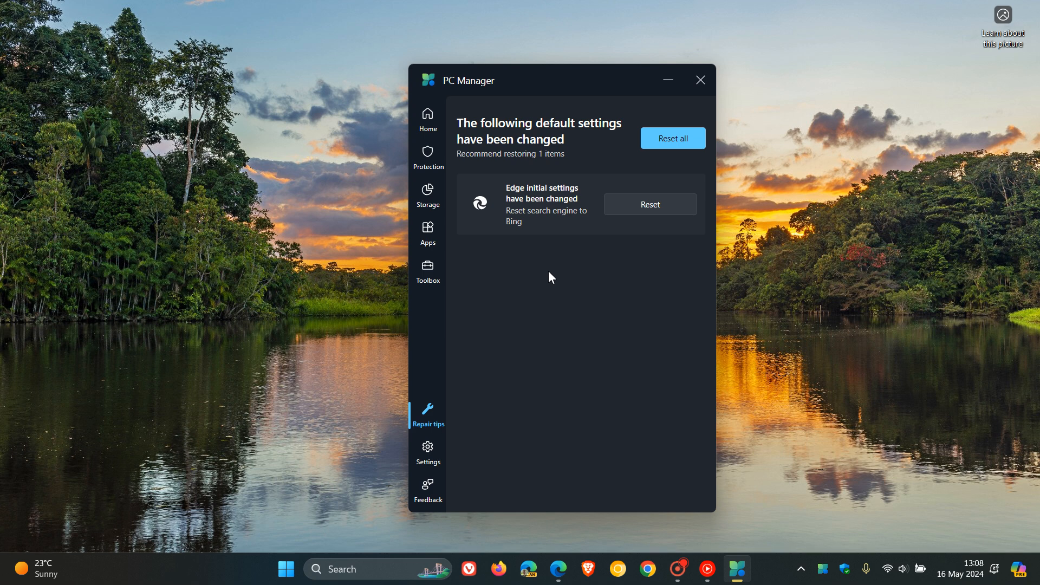
mouse_move(428, 413)
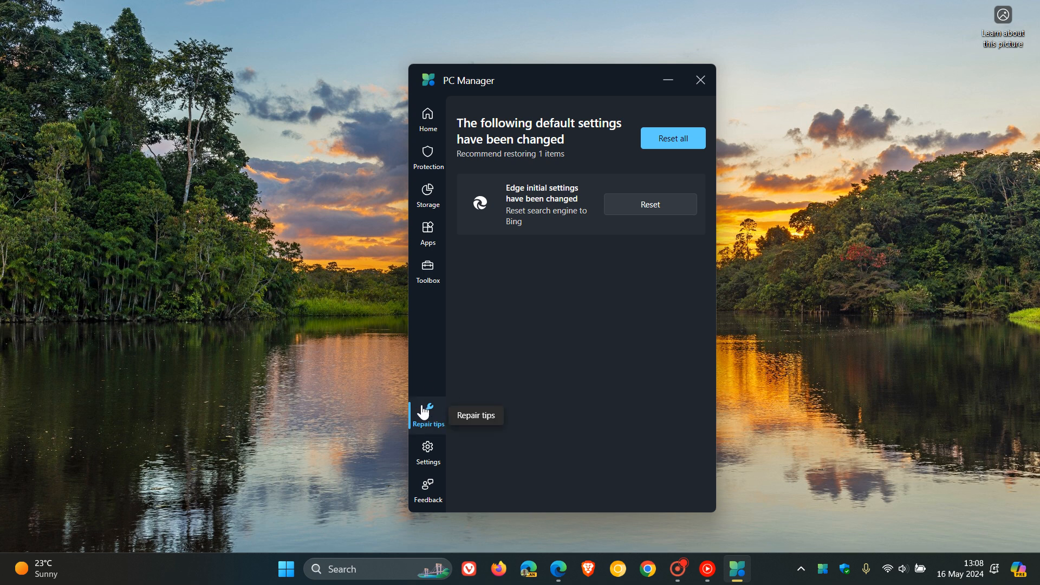
mouse_move(627, 319)
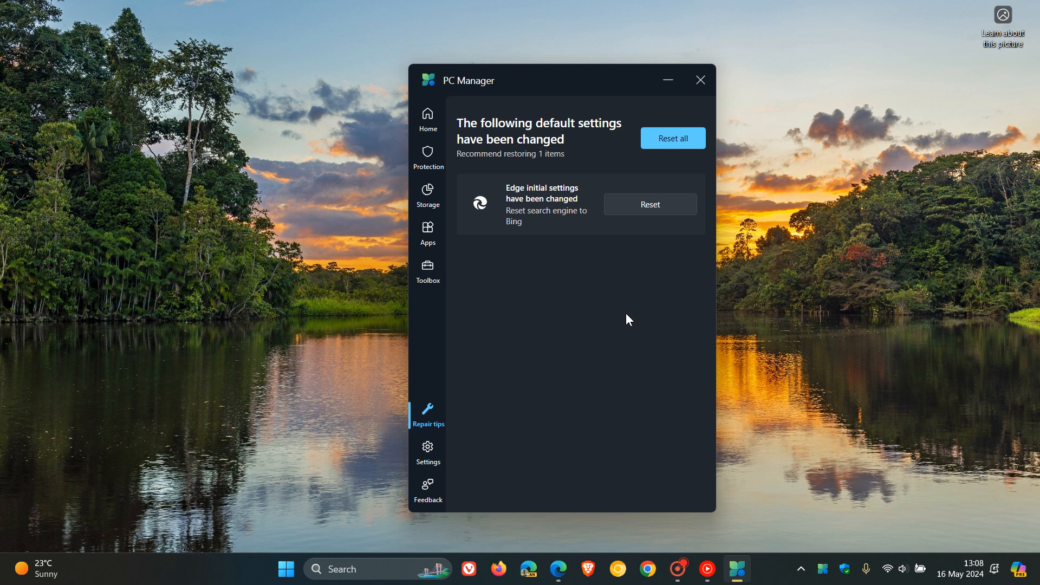
mouse_move(627, 304)
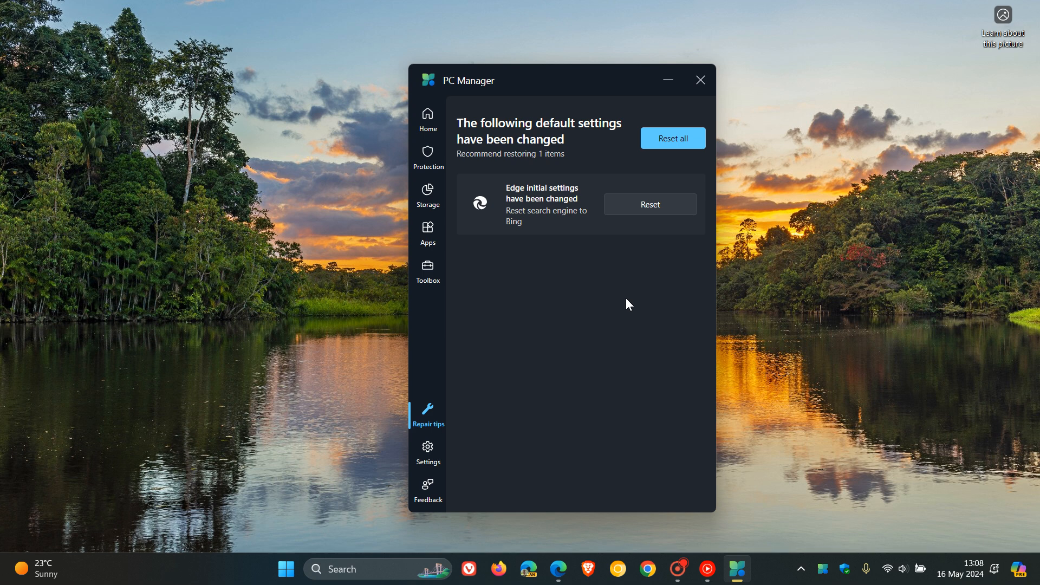
mouse_move(455, 300)
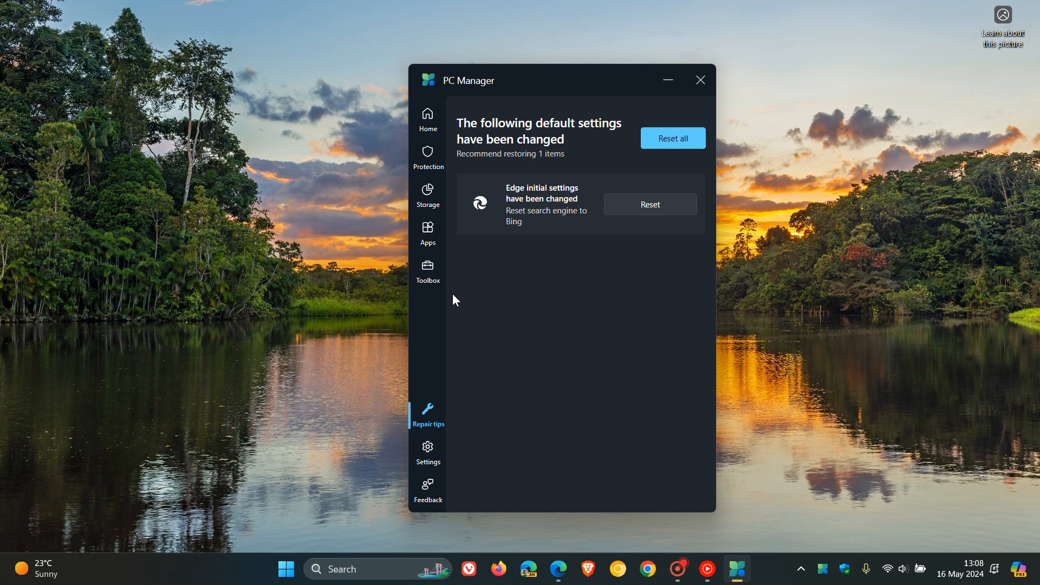
mouse_move(578, 470)
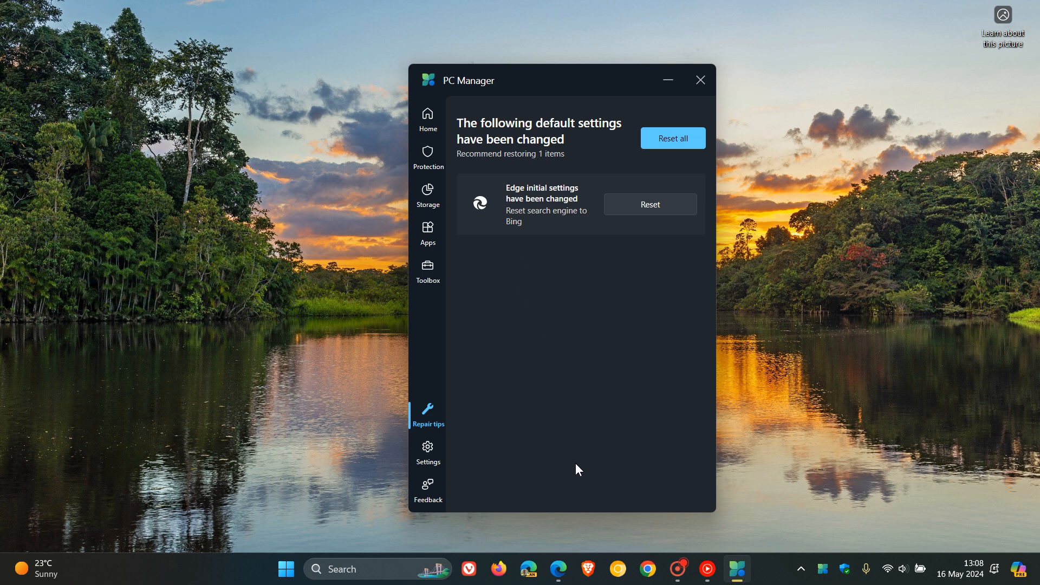
mouse_move(663, 207)
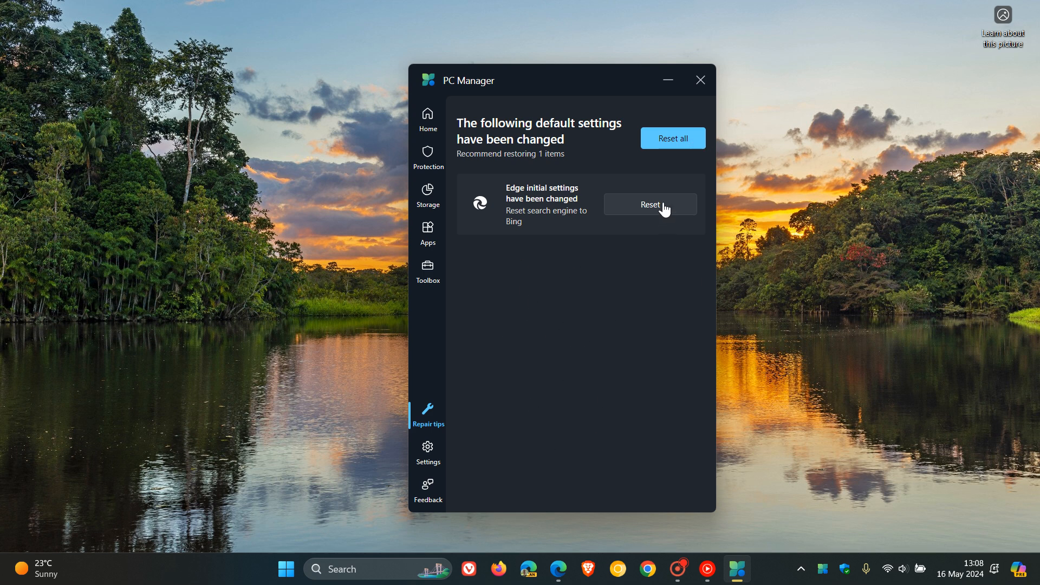
mouse_move(593, 353)
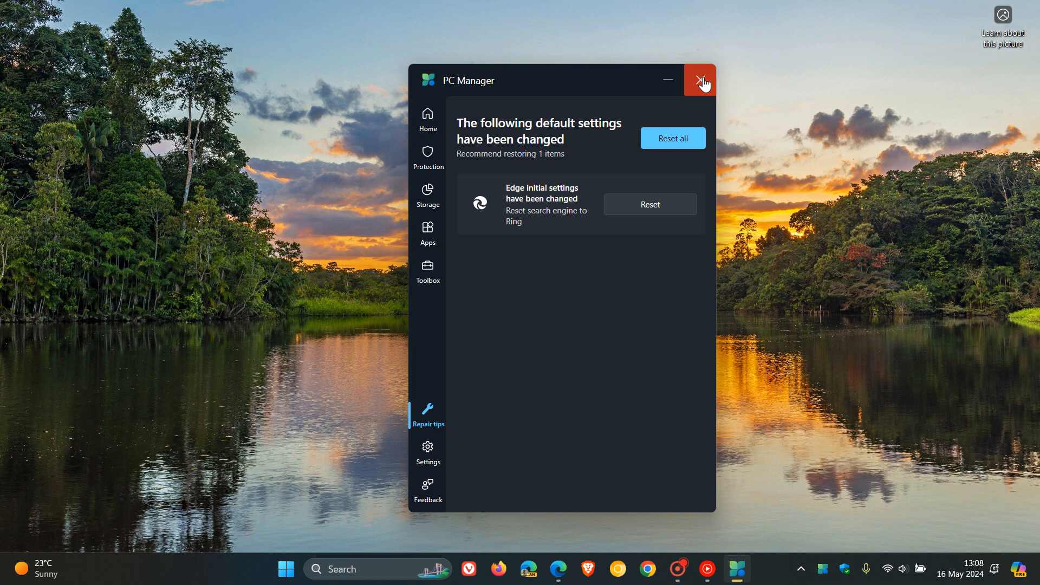
Step: Recheck the Repair tips warning about Edge's search engine, then close PC Manager
click(700, 80)
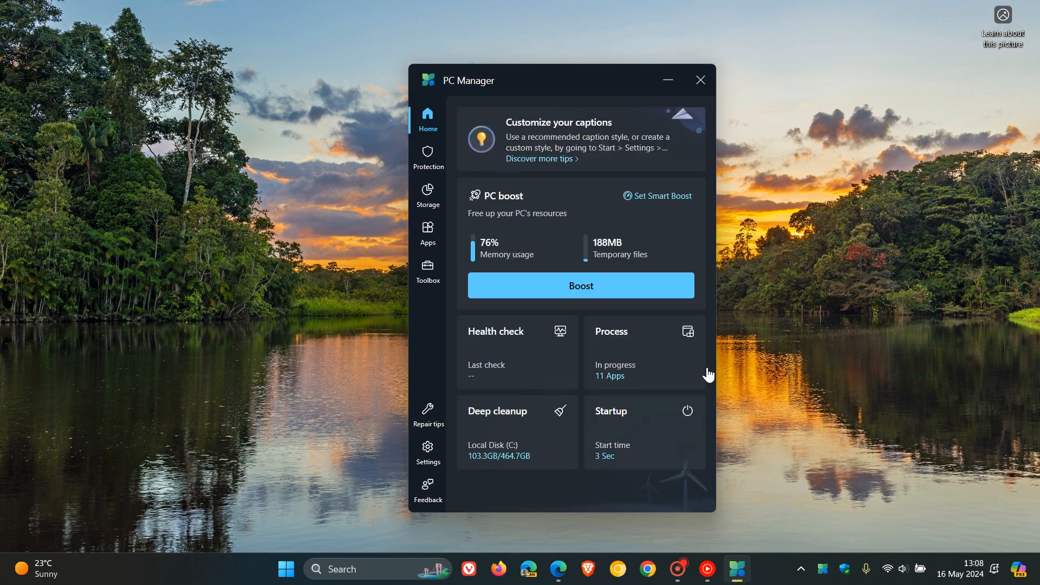
click(428, 414)
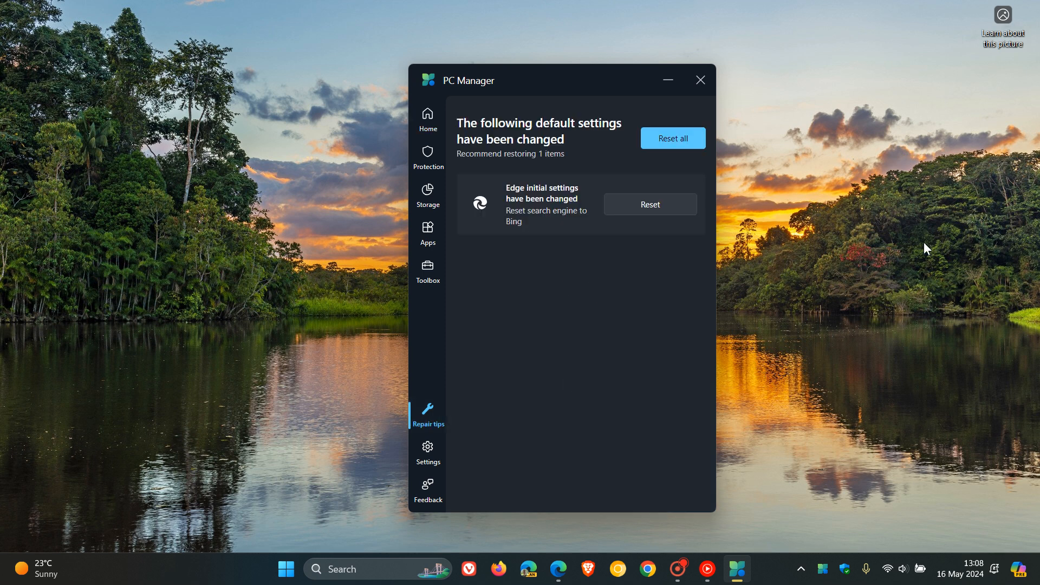
mouse_move(700, 80)
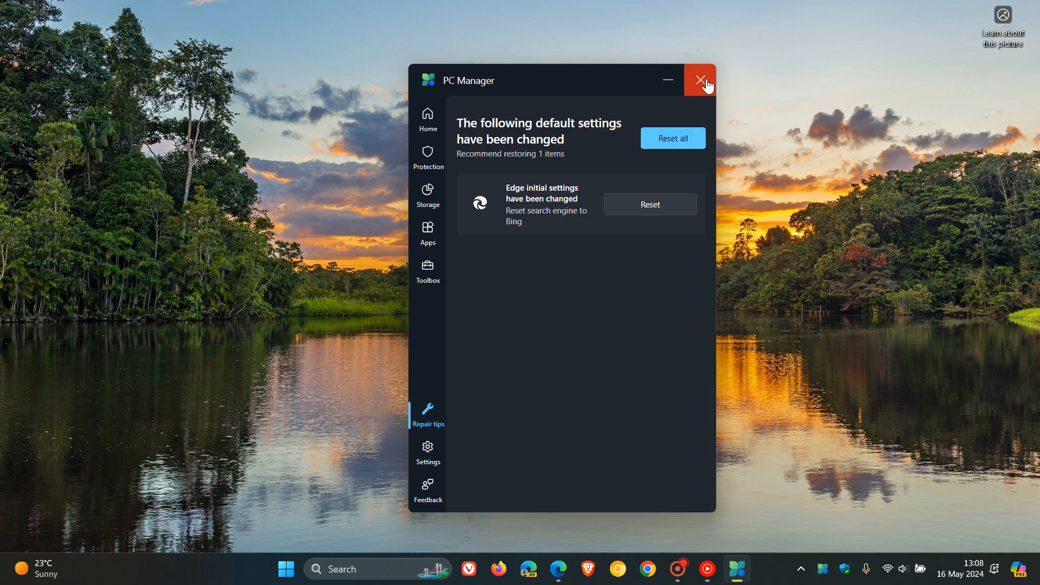
click(700, 80)
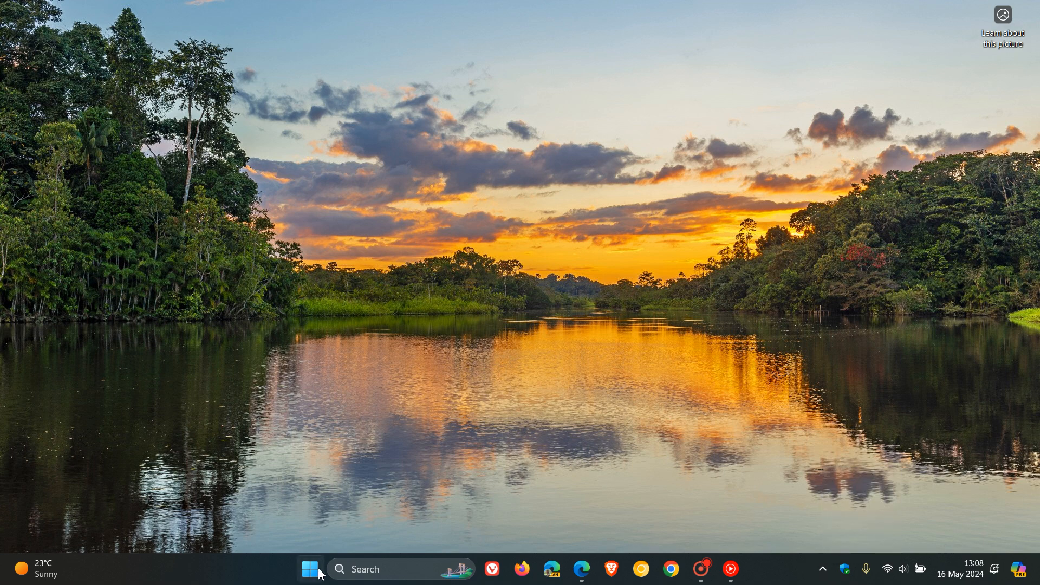
Step: Scroll the Start menu's app list, then relaunch PC Manager from its taskbar icon
click(309, 570)
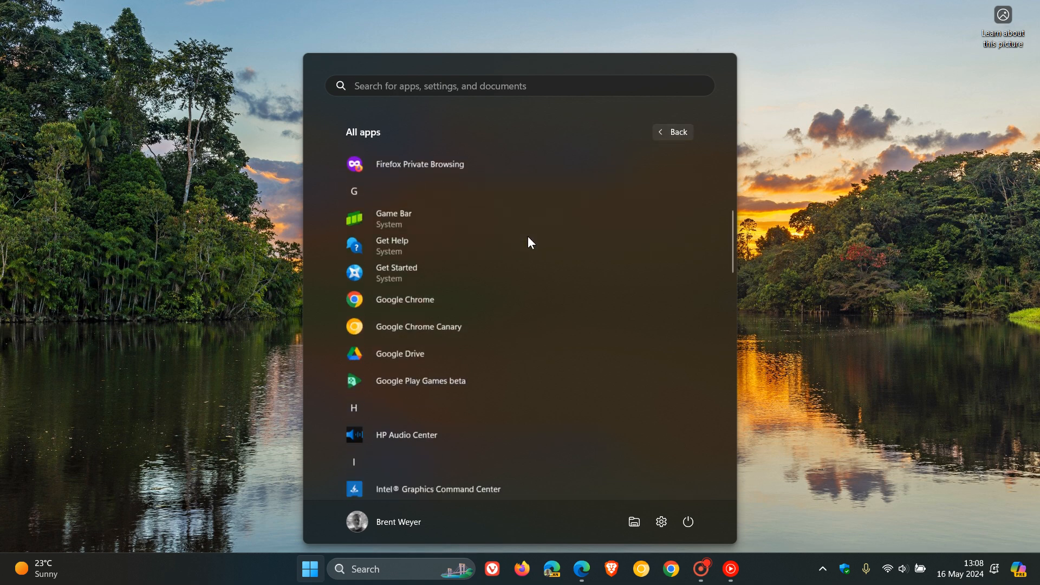
scroll(down, 3)
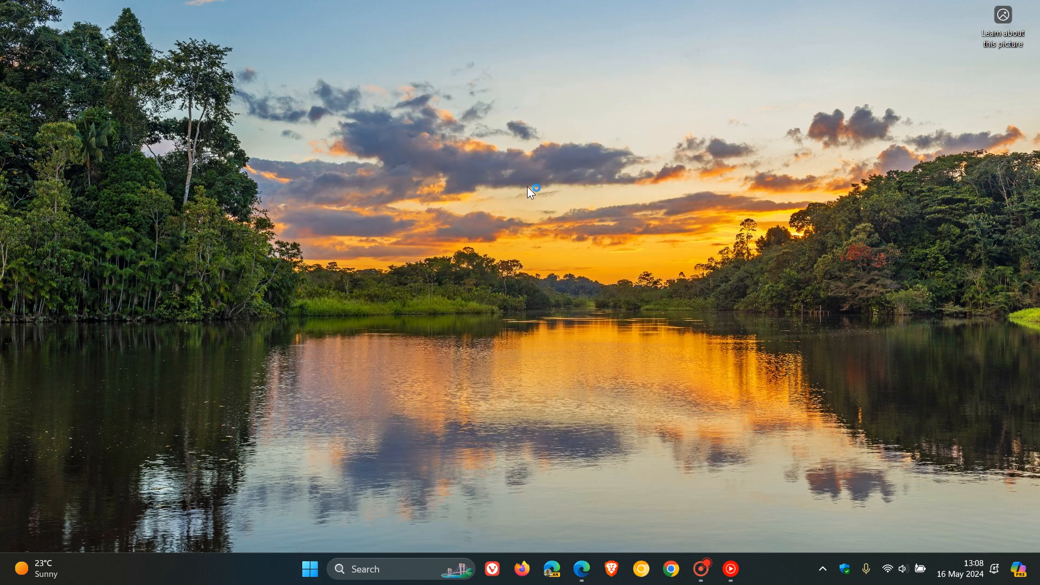
mouse_move(803, 289)
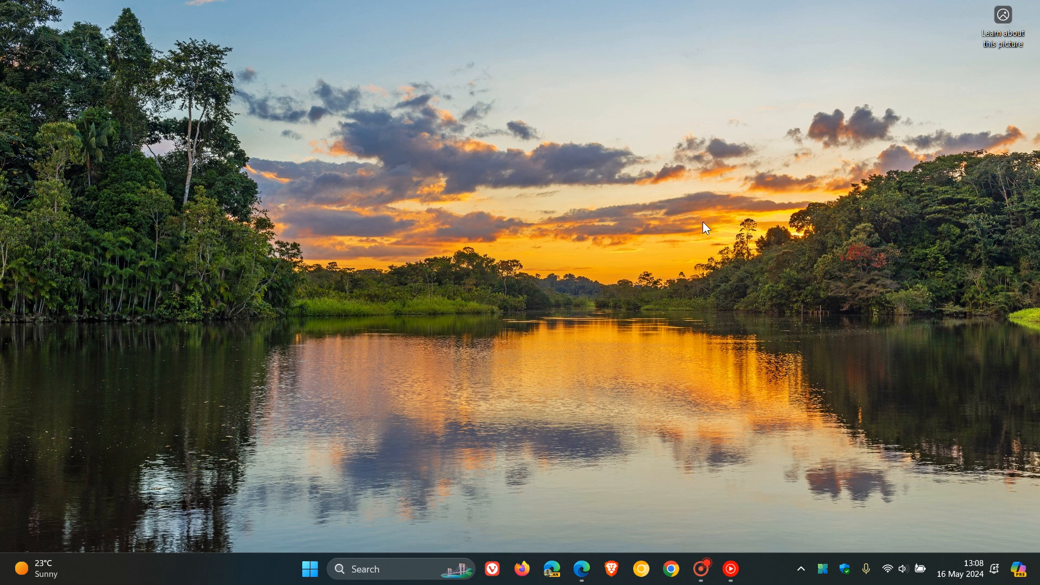
click(736, 570)
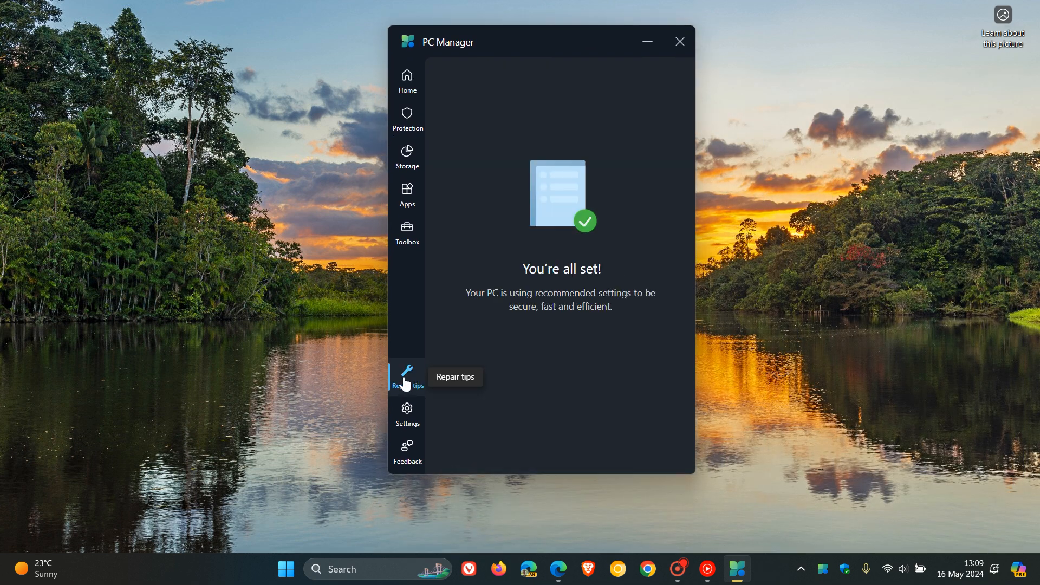
mouse_move(842, 260)
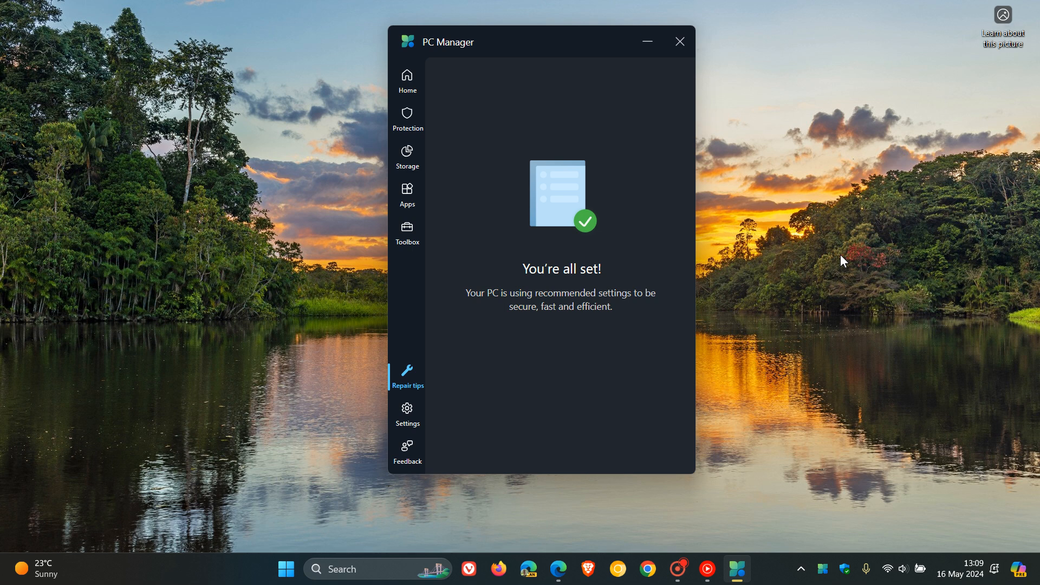
Step: Dismiss PC Manager after Repair tips shows 'You're all set!'
click(679, 41)
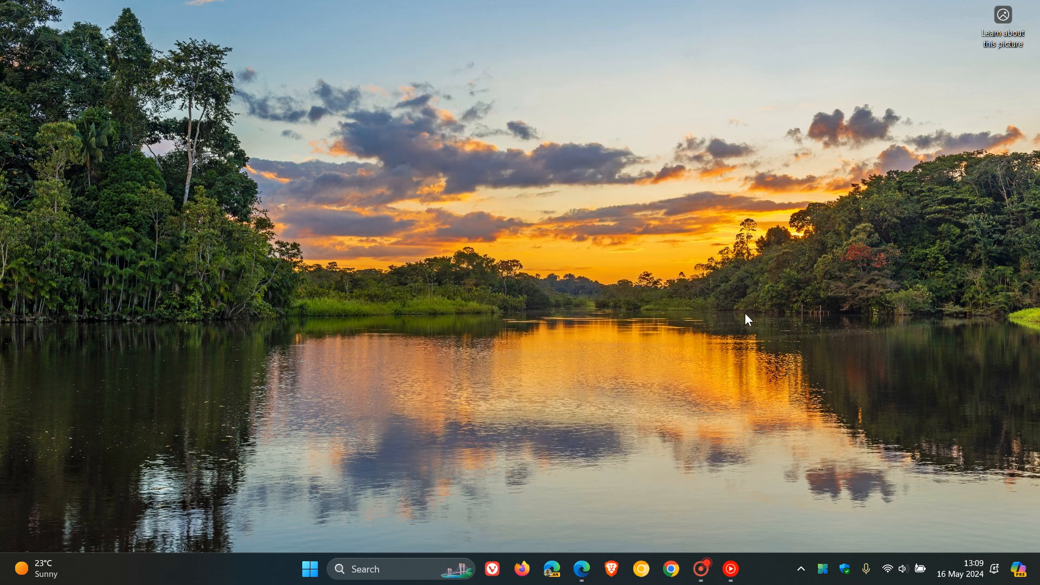